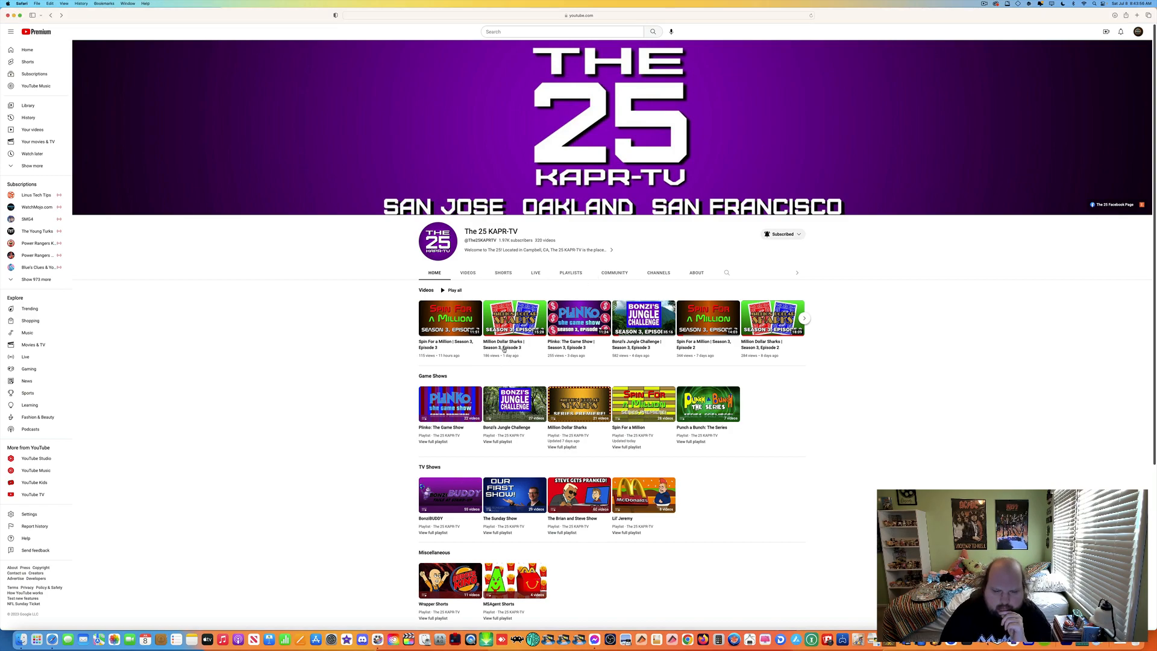
- Open 'Million Dollar Sharks | Season 3, Episode 3' from The 25 KAPR-TV channel's videos
click(513, 318)
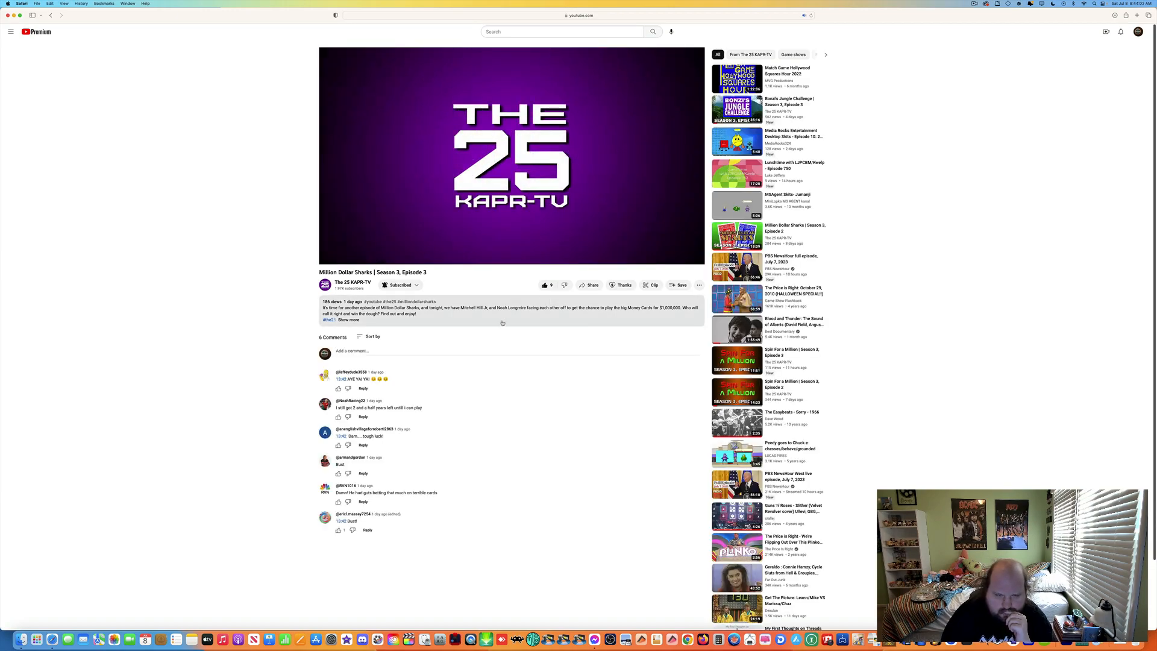
- Expand the episode's full description while the video starts playing
click(348, 319)
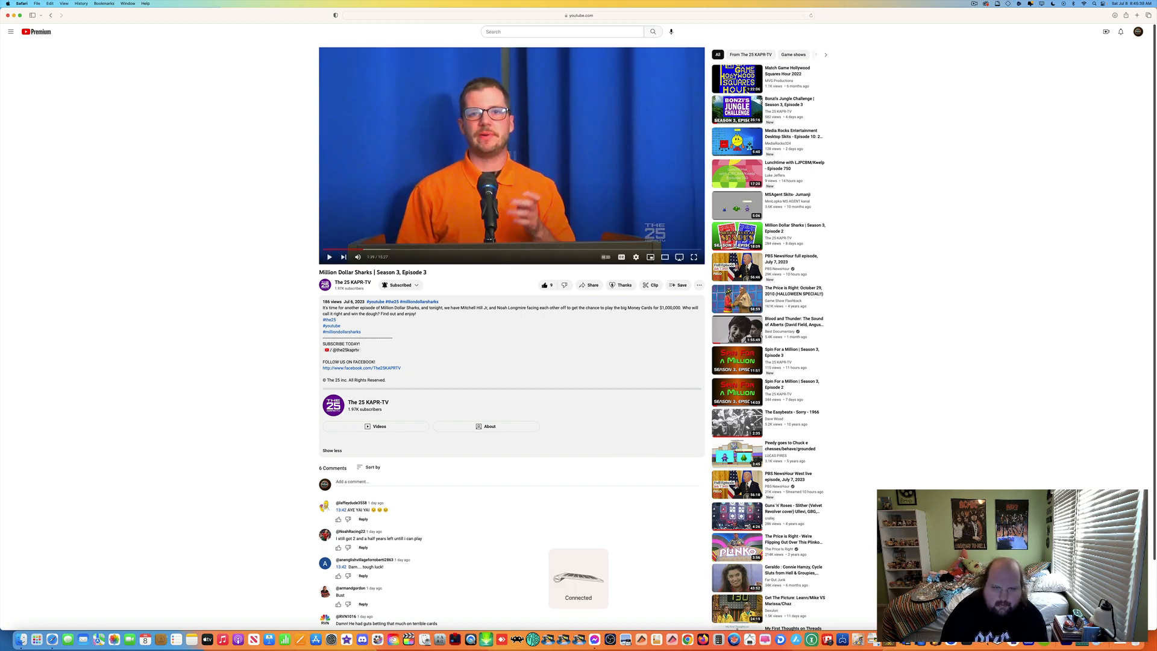
- Toggle playback on the player and let the episode run into the Mitchell vs. Noah card game
click(329, 256)
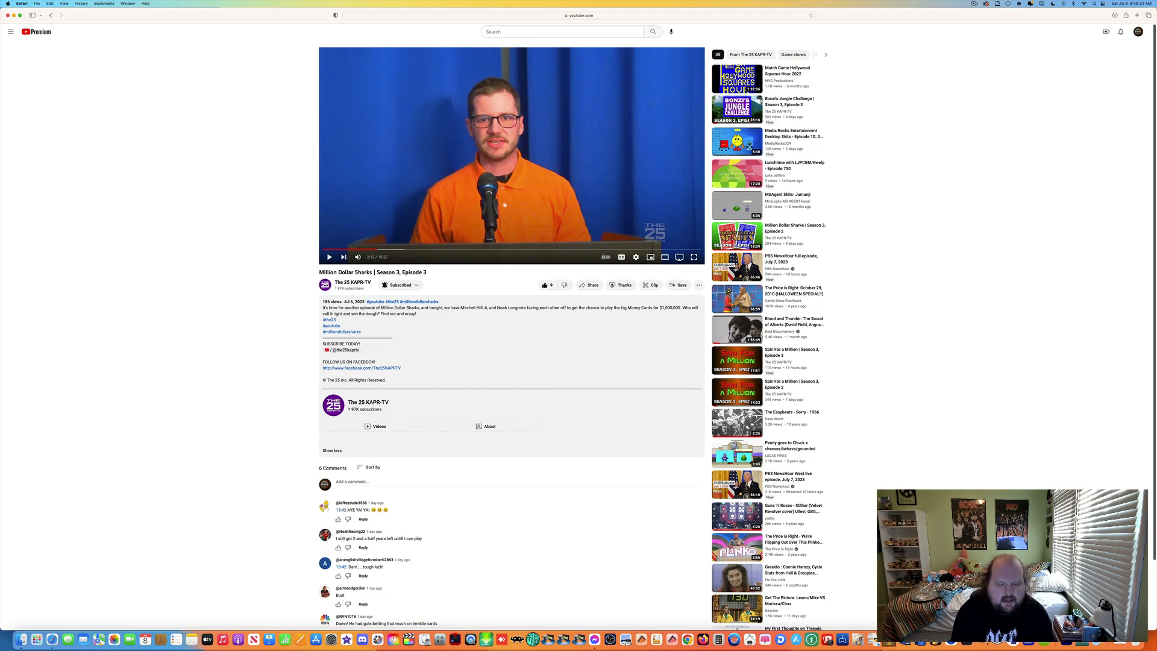
click(330, 257)
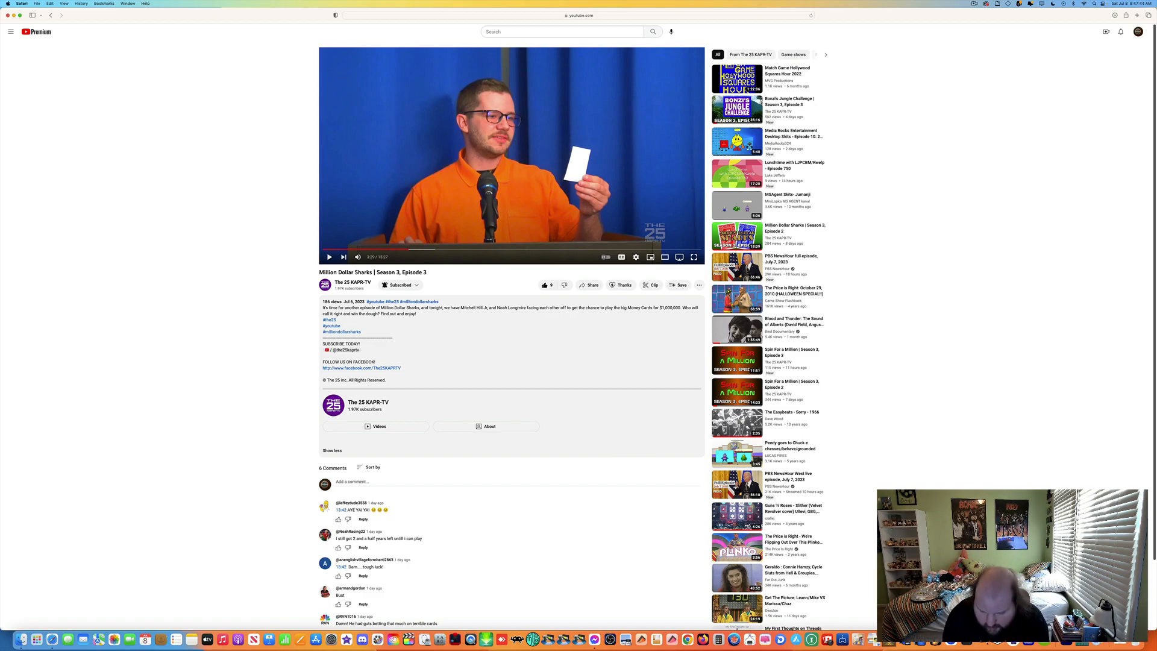
click(329, 257)
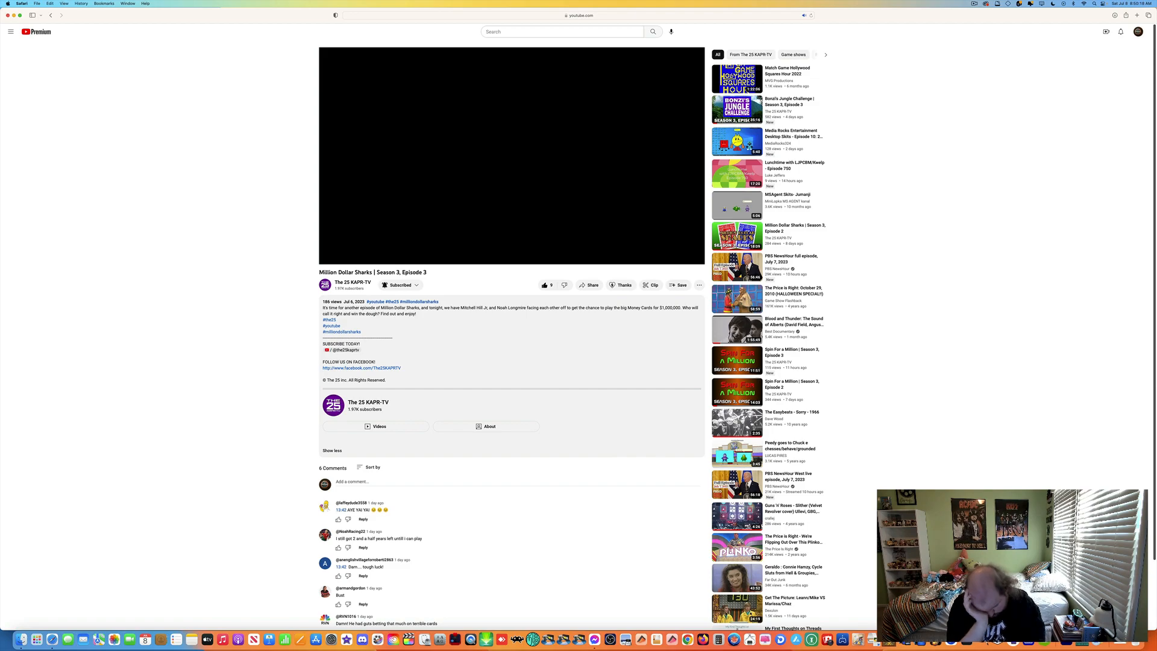
click(511, 155)
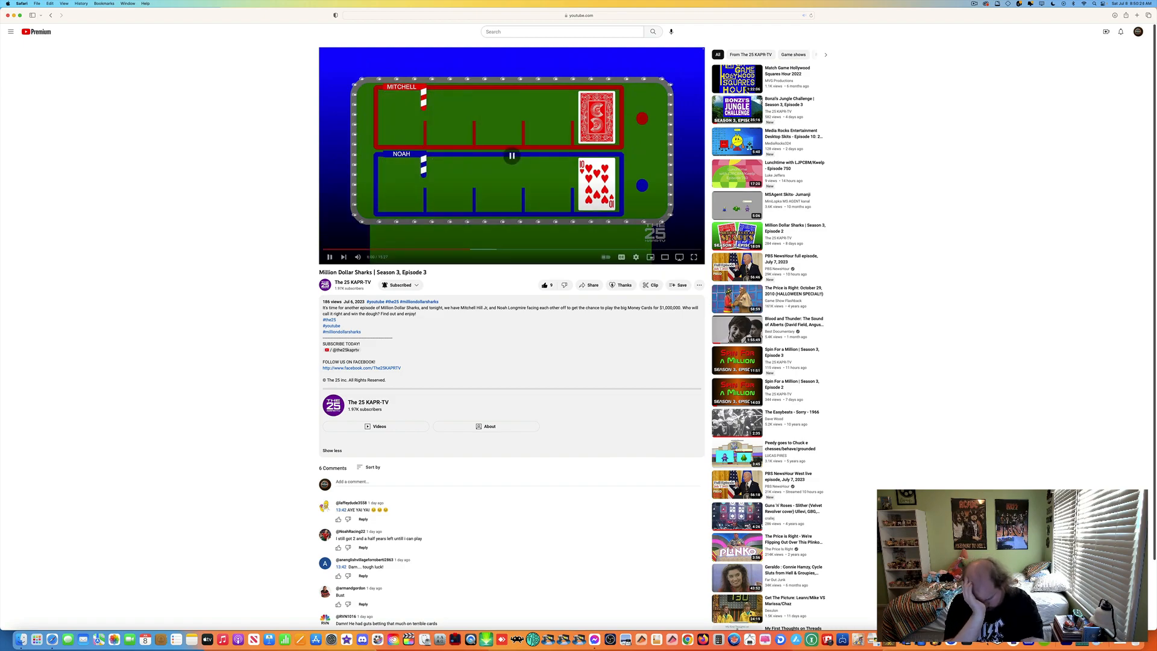
- Pause the episode on the card game board showing Mitchell's and Noah's cards
click(329, 257)
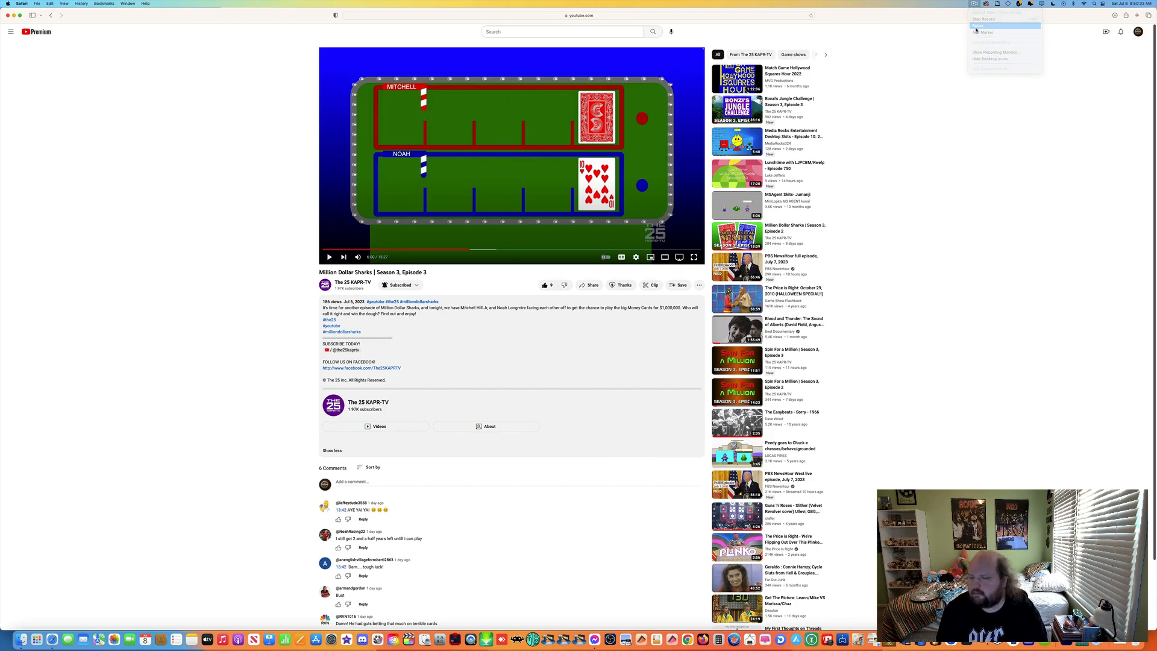
click(1100, 183)
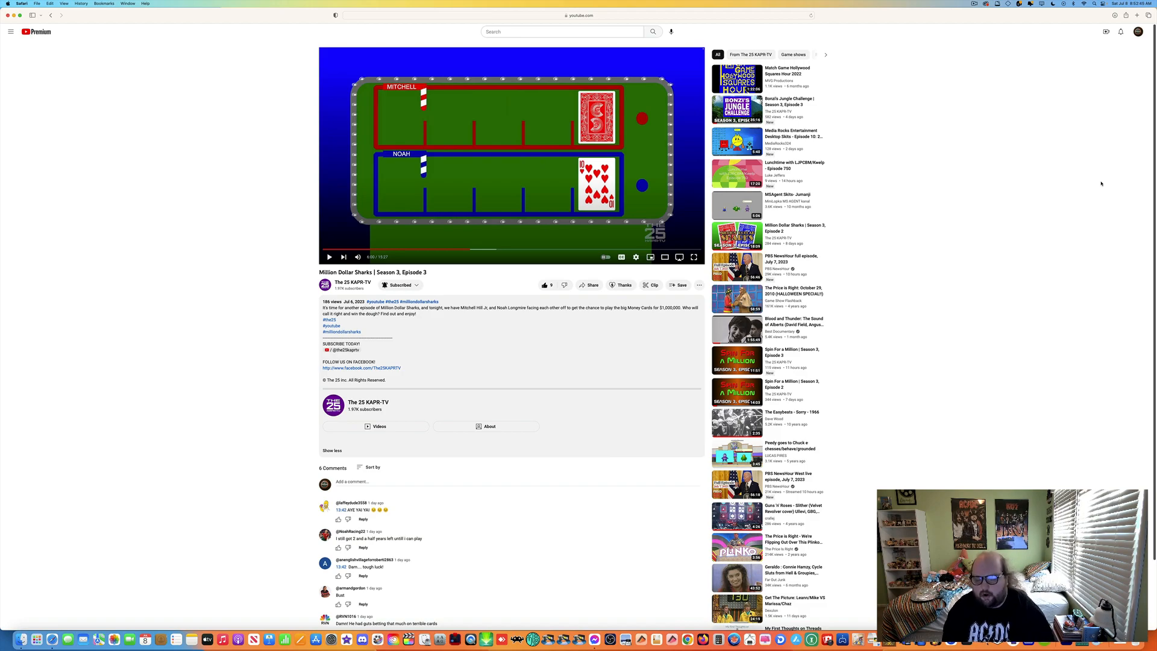
- Resume playback and let the episode run past the card game into the contestant's selfie video
click(329, 257)
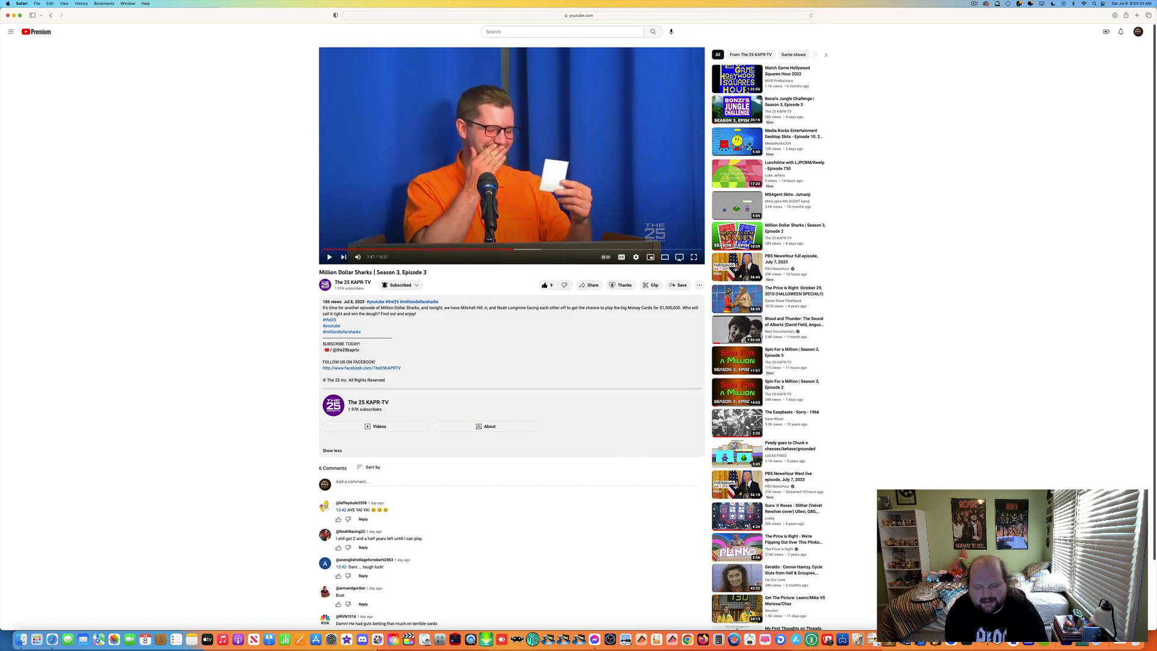
click(329, 256)
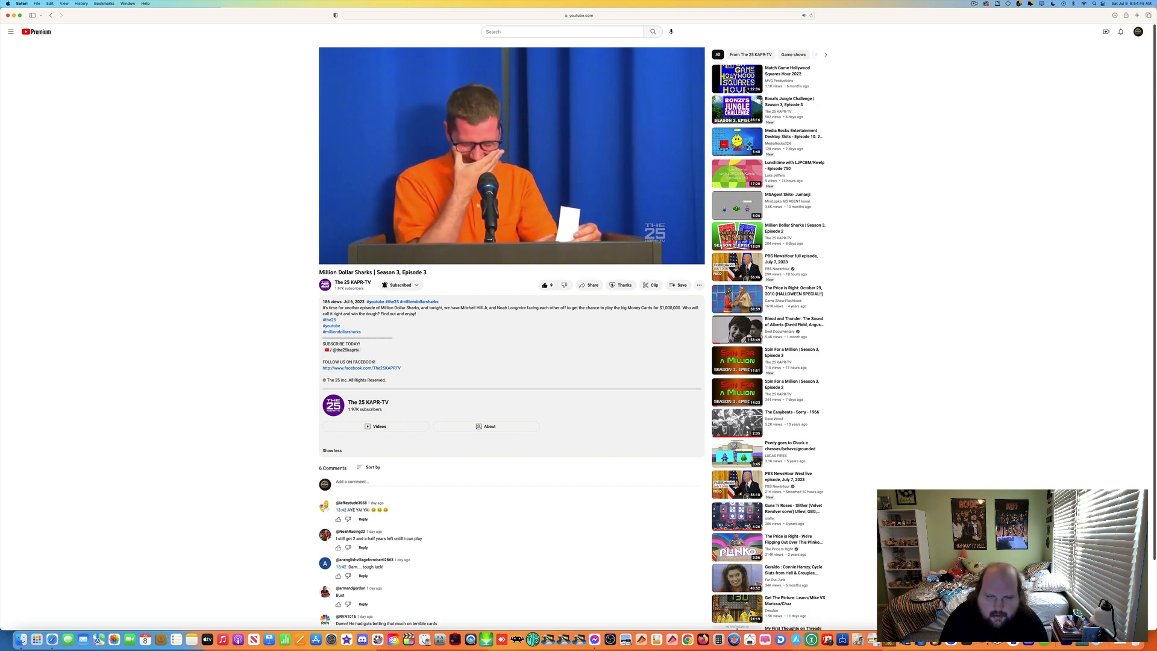
click(511, 155)
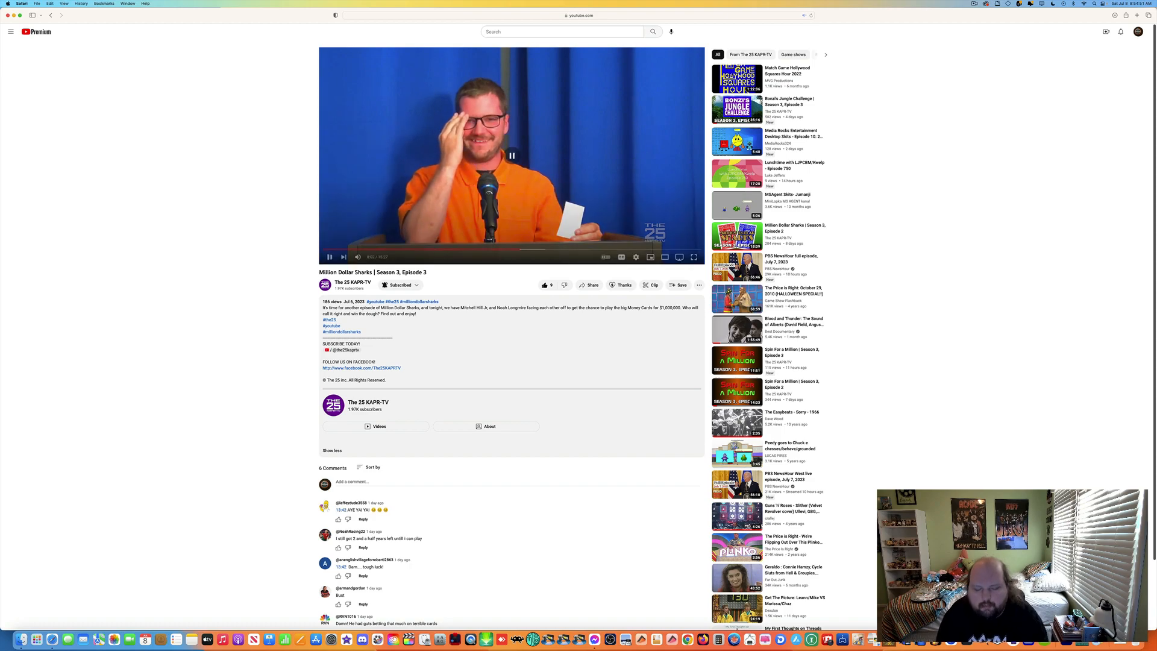
click(330, 257)
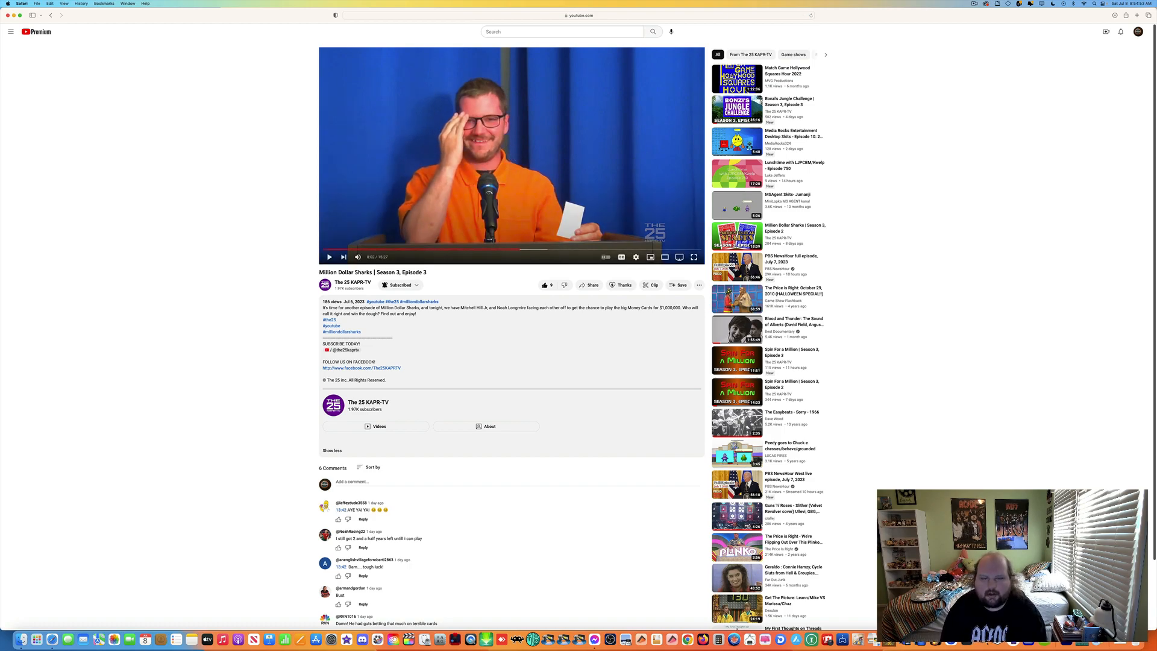
click(330, 257)
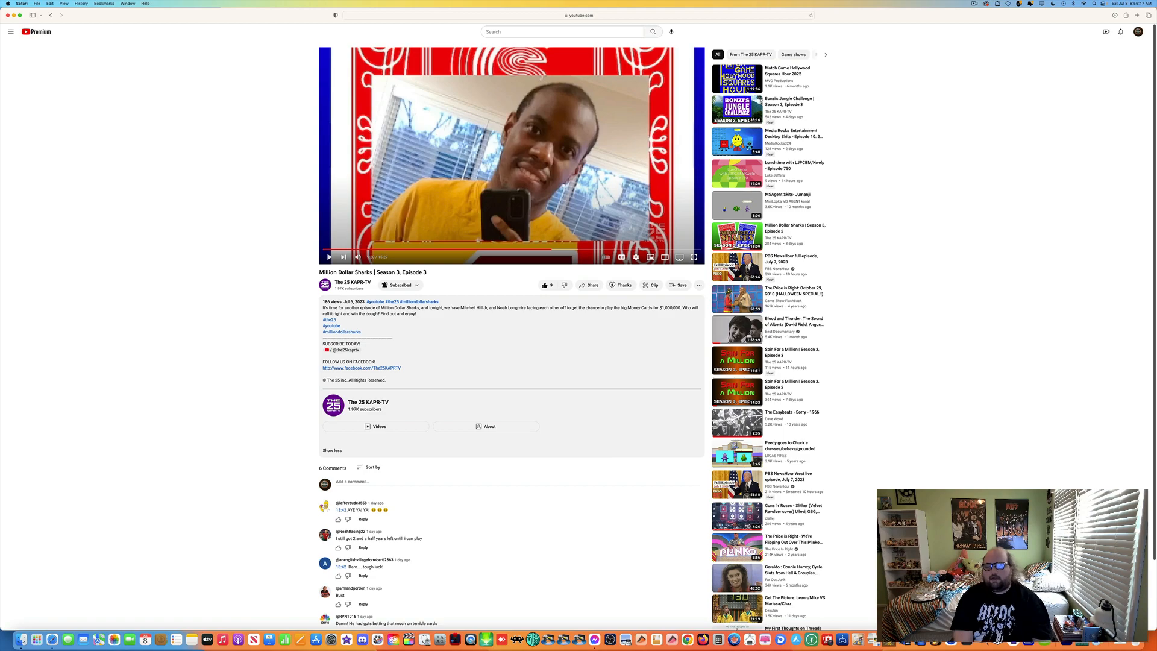
- Let the episode play on past the selfie segment back to the host at the podium
click(329, 257)
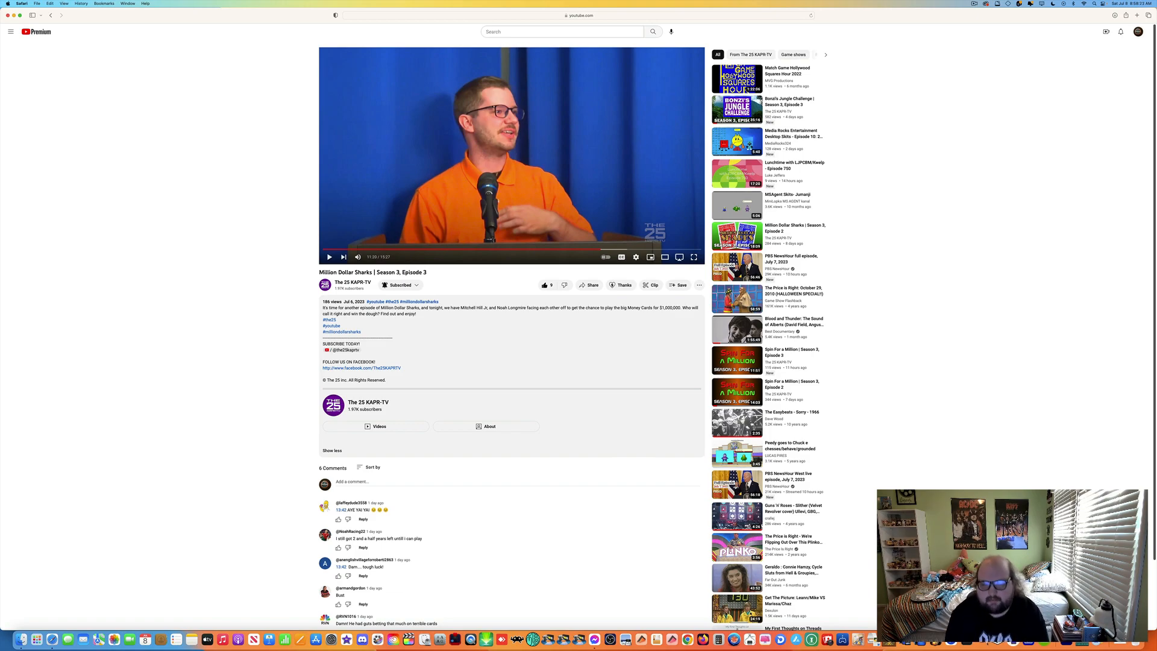
- Let the episode play through to its ending copyright screen
click(330, 257)
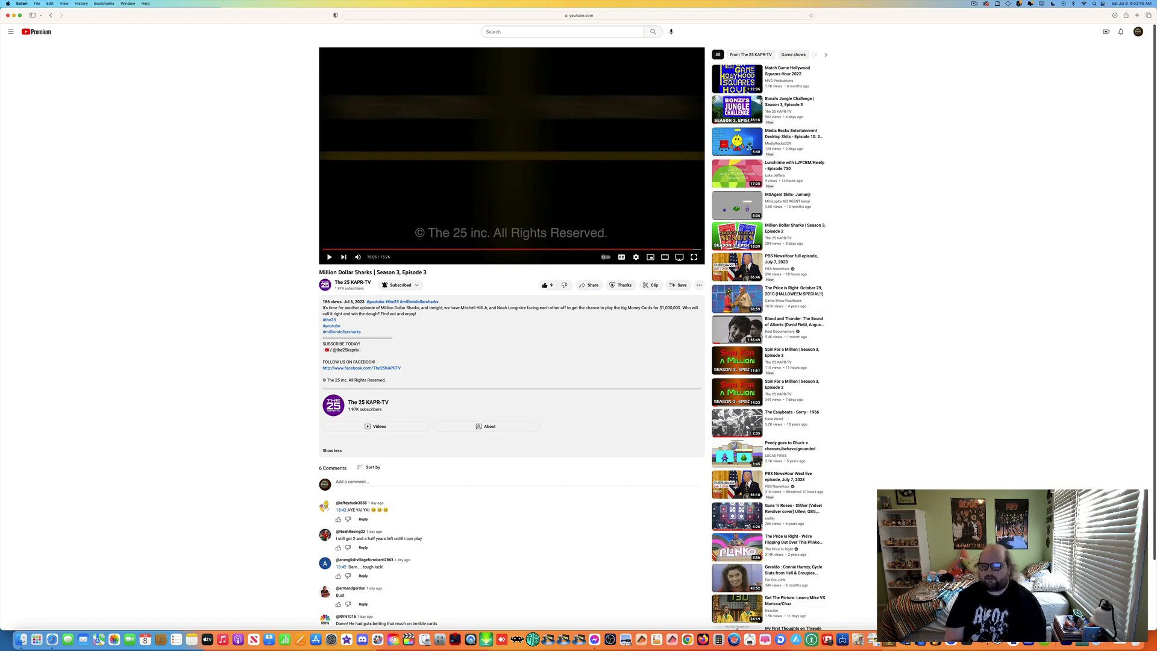
mouse_move(1107, 248)
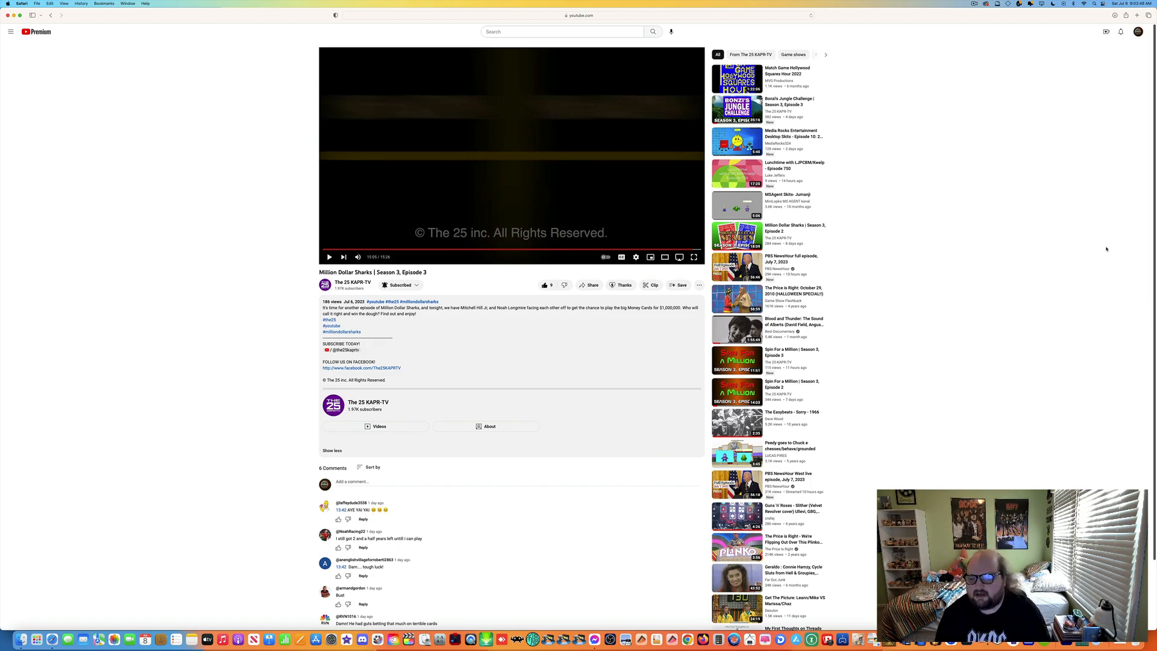